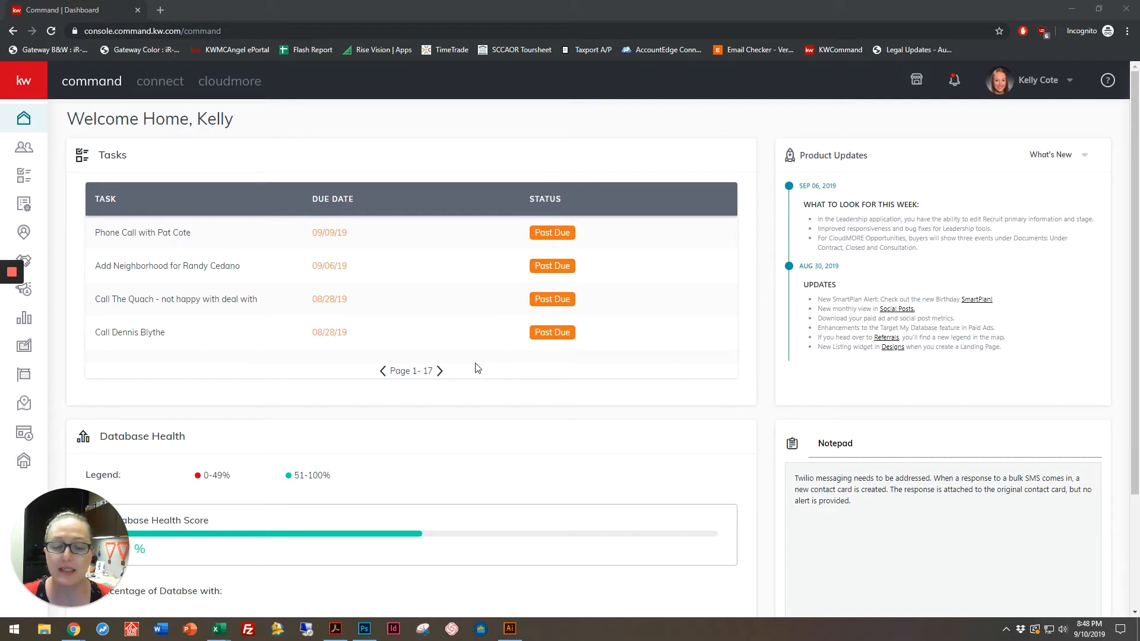
mouse_move(465, 358)
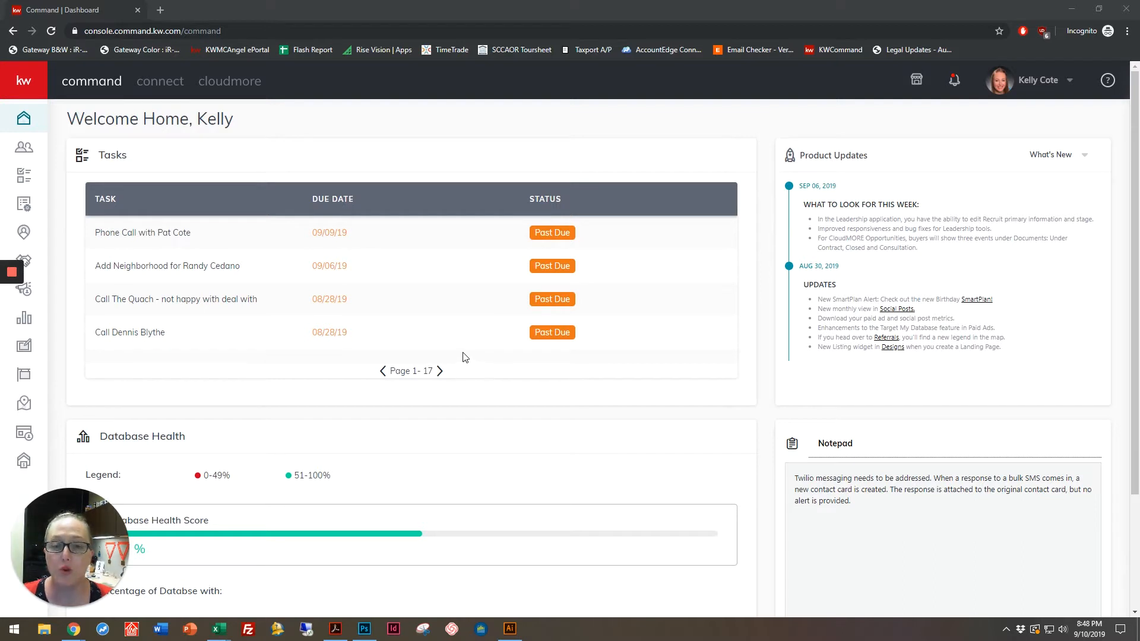
mouse_move(457, 348)
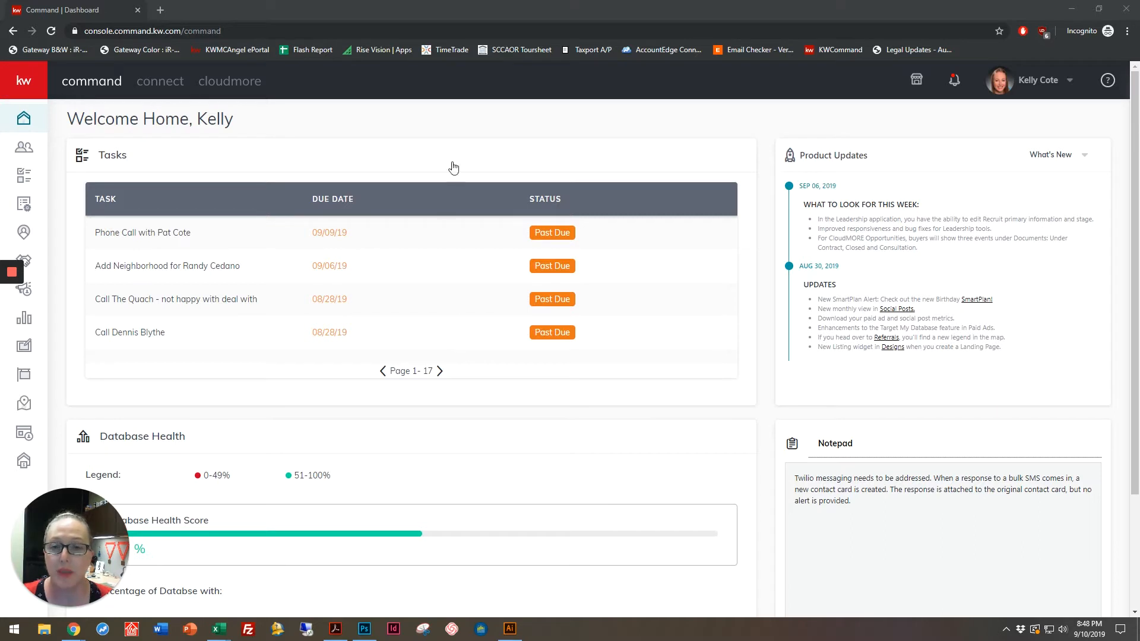
Step: Preview the first past-due task, then expand the labelled left navigation menu
left_click(142, 232)
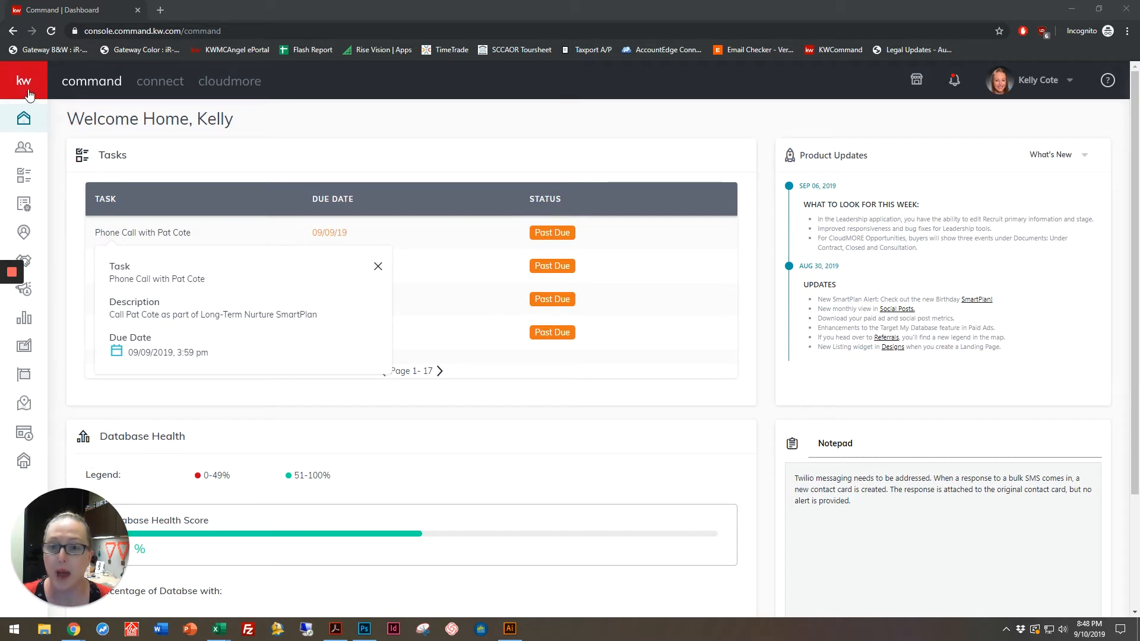
left_click(24, 80)
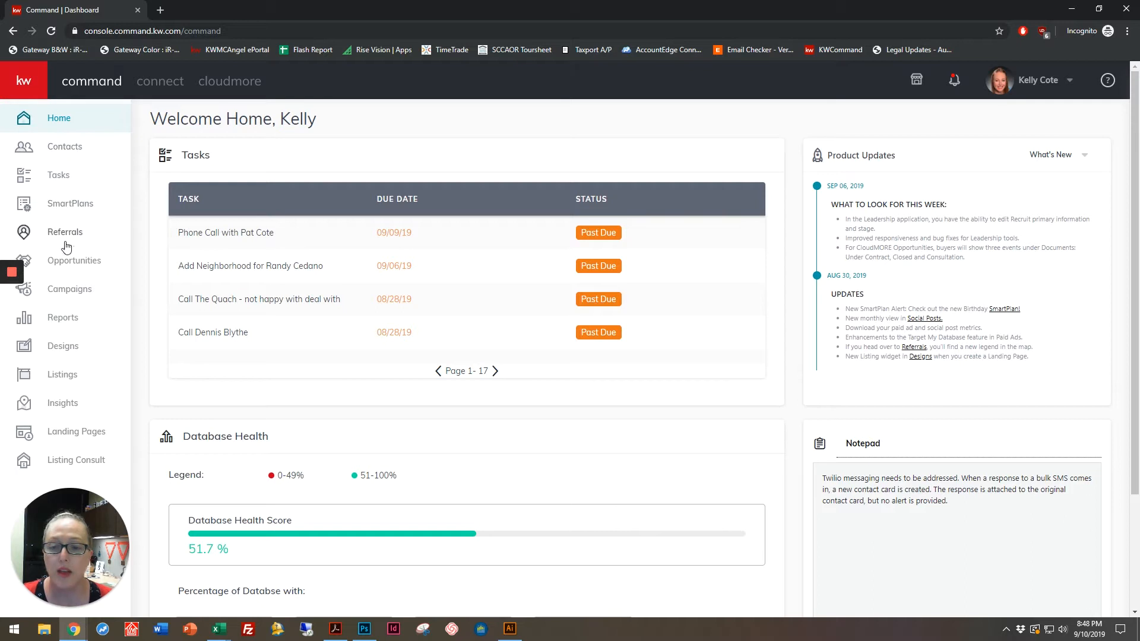
mouse_move(66, 264)
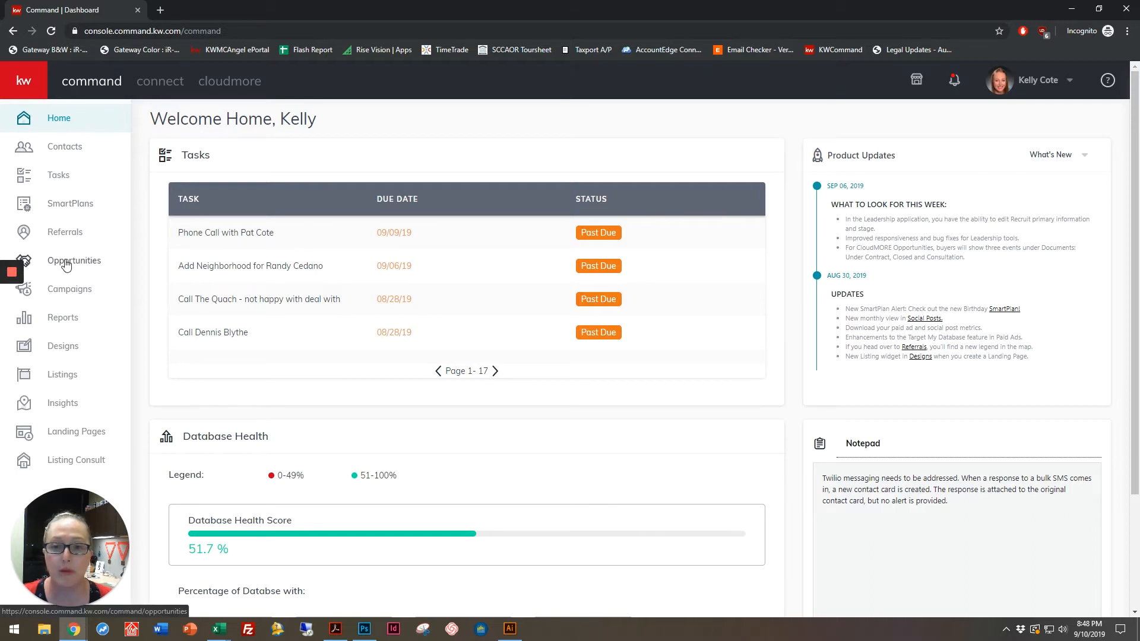
Step: Go to Opportunities and open the Listings: Under Contract board
left_click(74, 260)
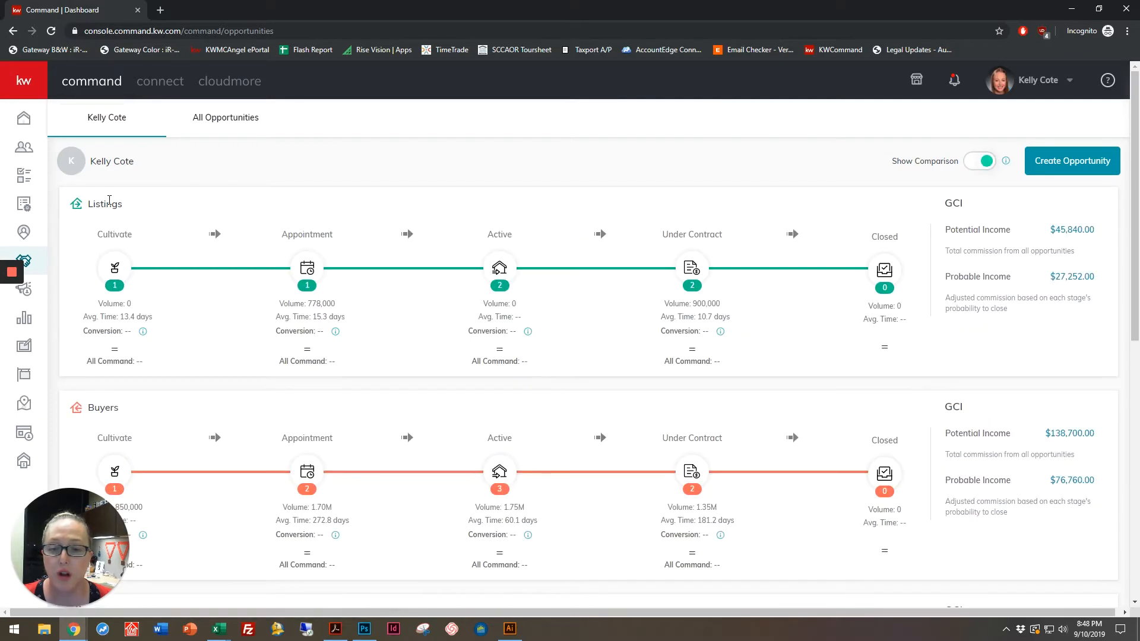
scroll("down", 3)
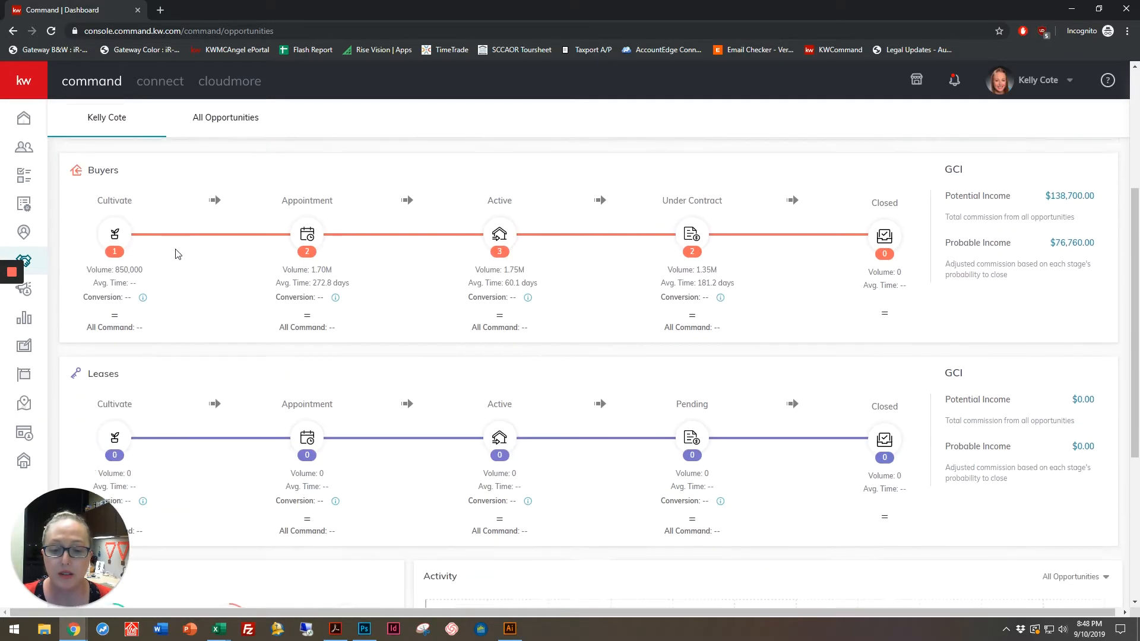
scroll("up", 3)
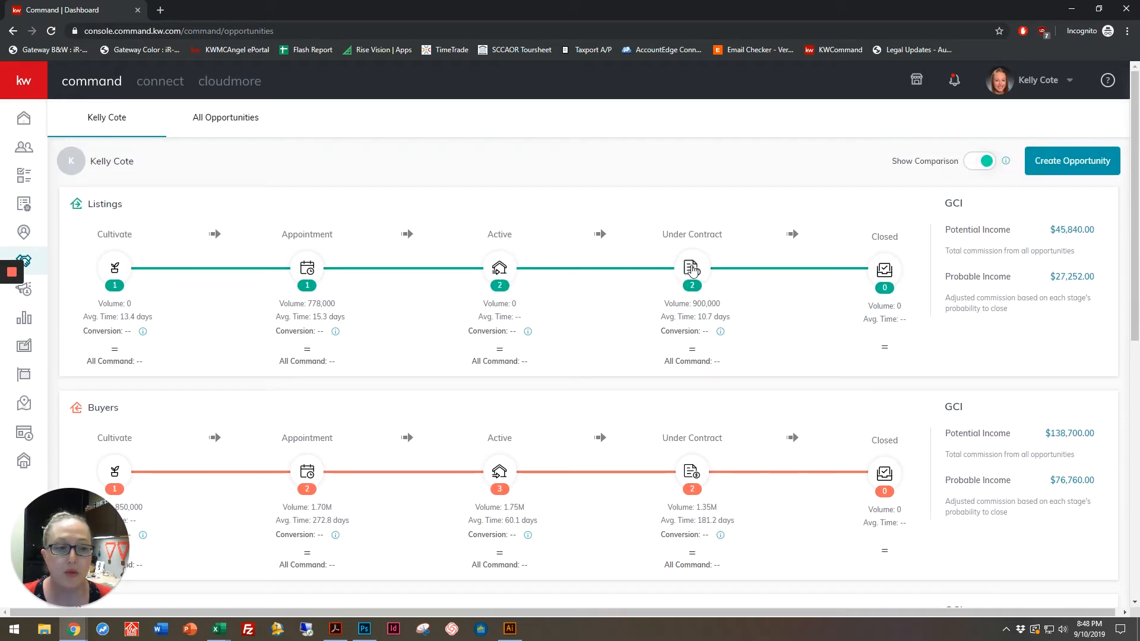
left_click(692, 269)
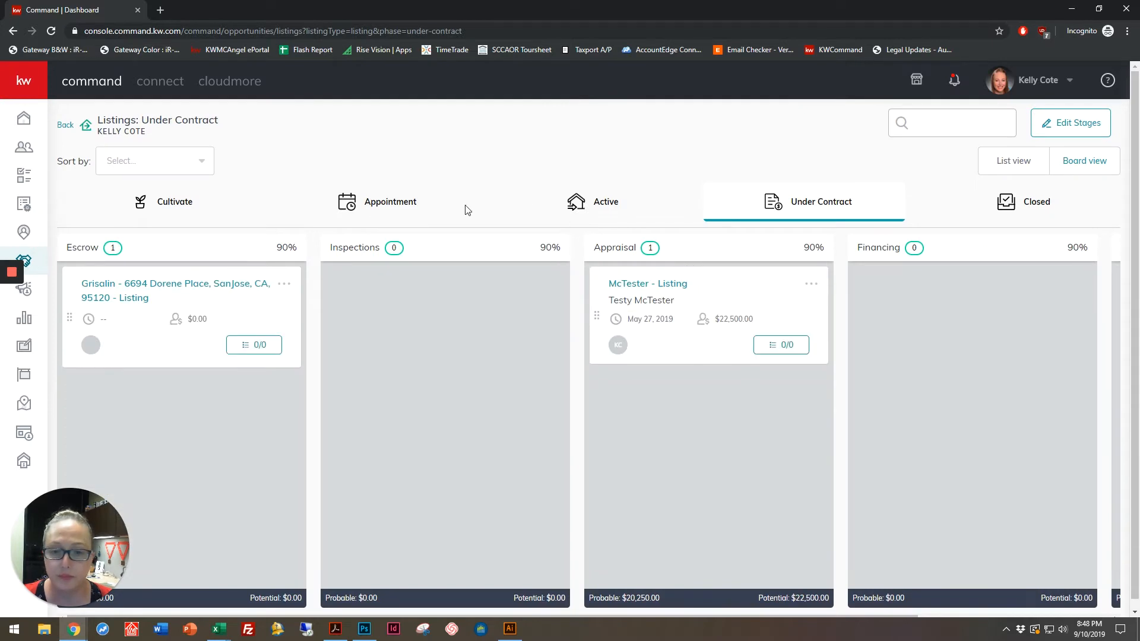
Step: Open the Grisalin listing from Escrow and view its Documents (3 of 12 uploaded)
left_click(175, 290)
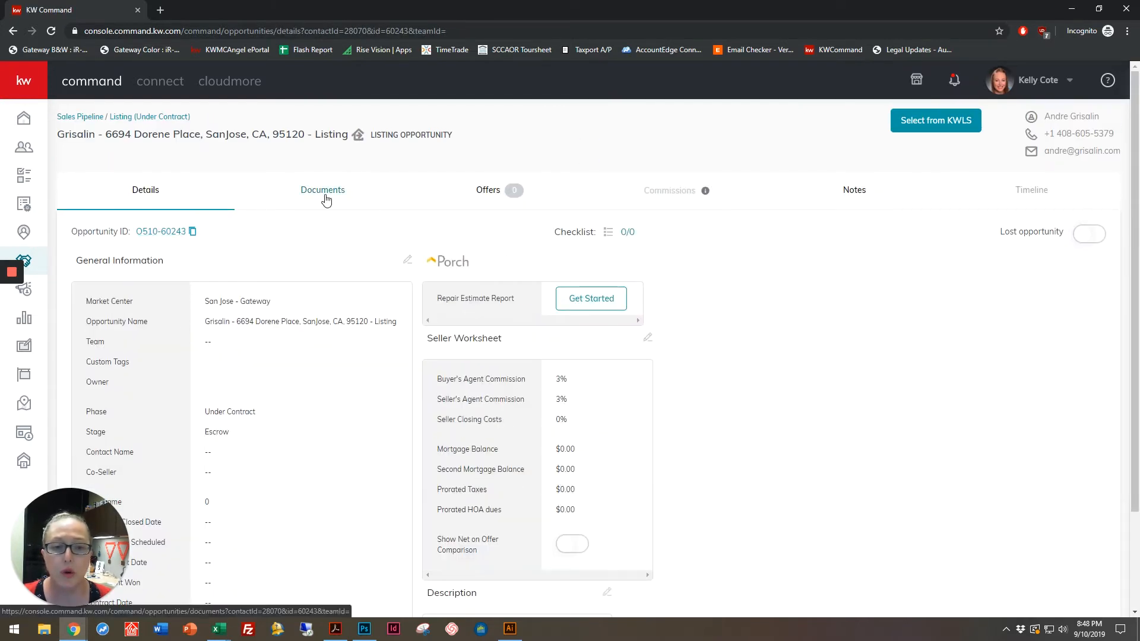
left_click(322, 190)
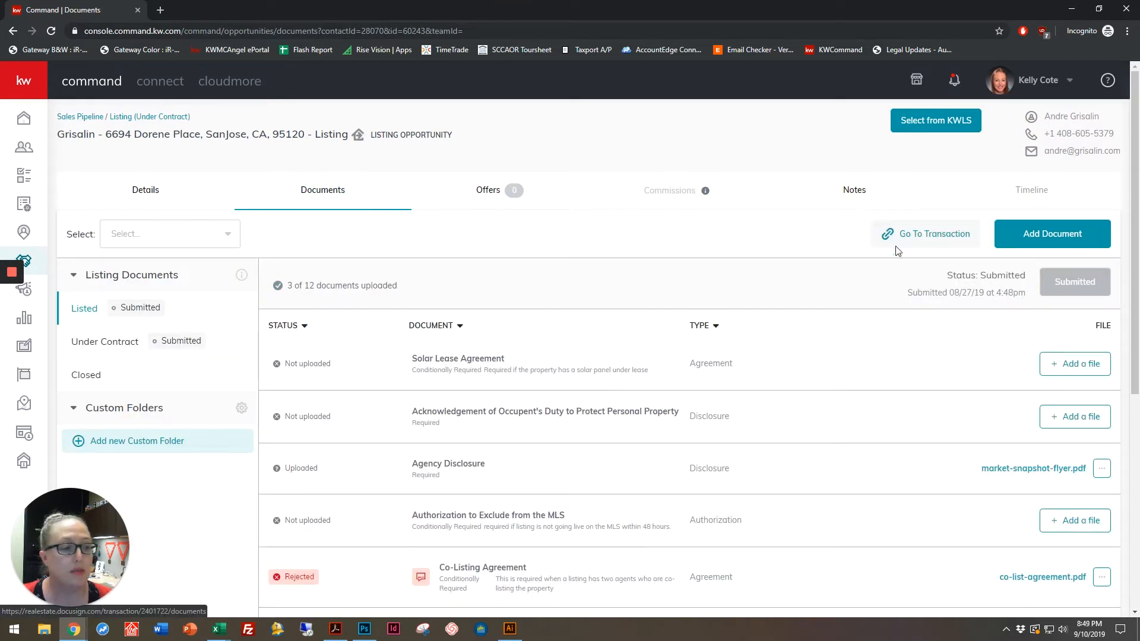
mouse_move(911, 240)
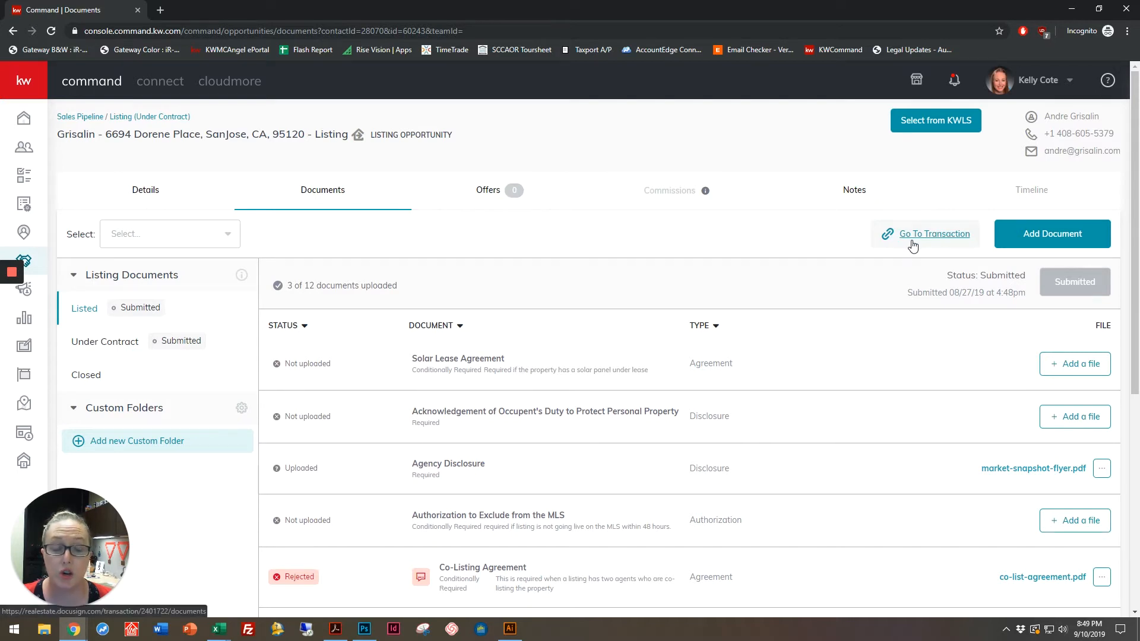
mouse_move(925, 250)
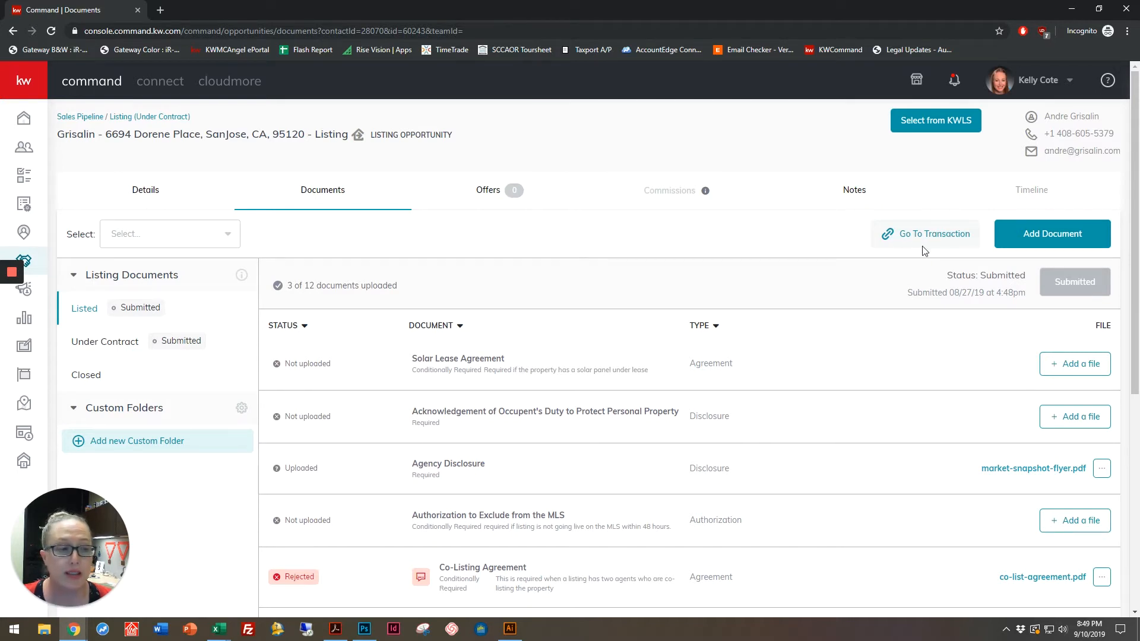
mouse_move(922, 234)
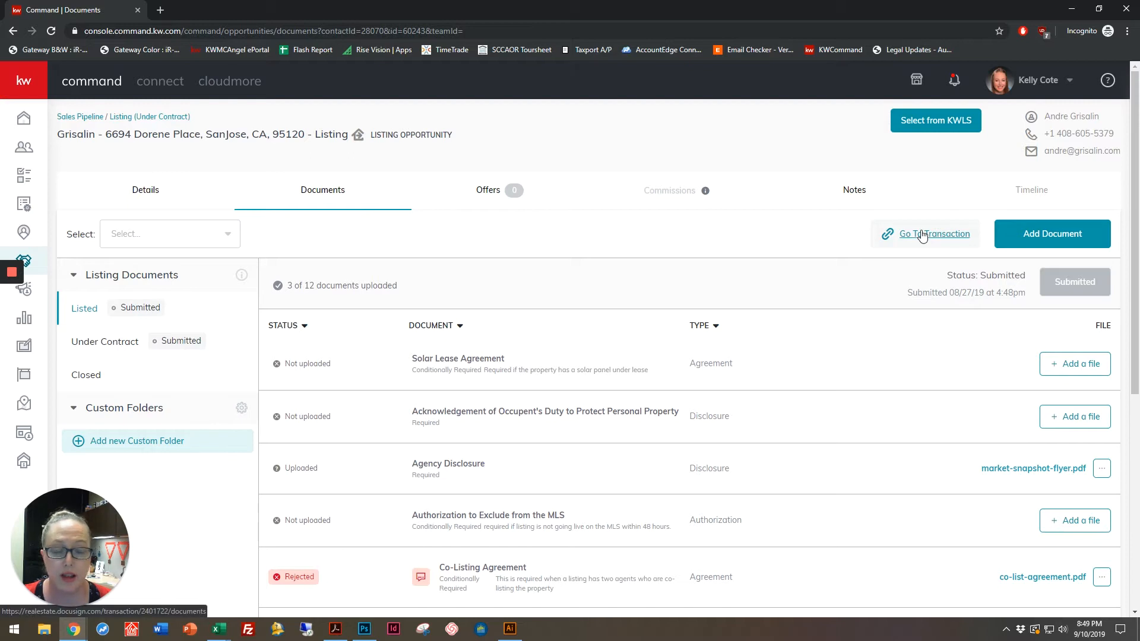
mouse_move(924, 235)
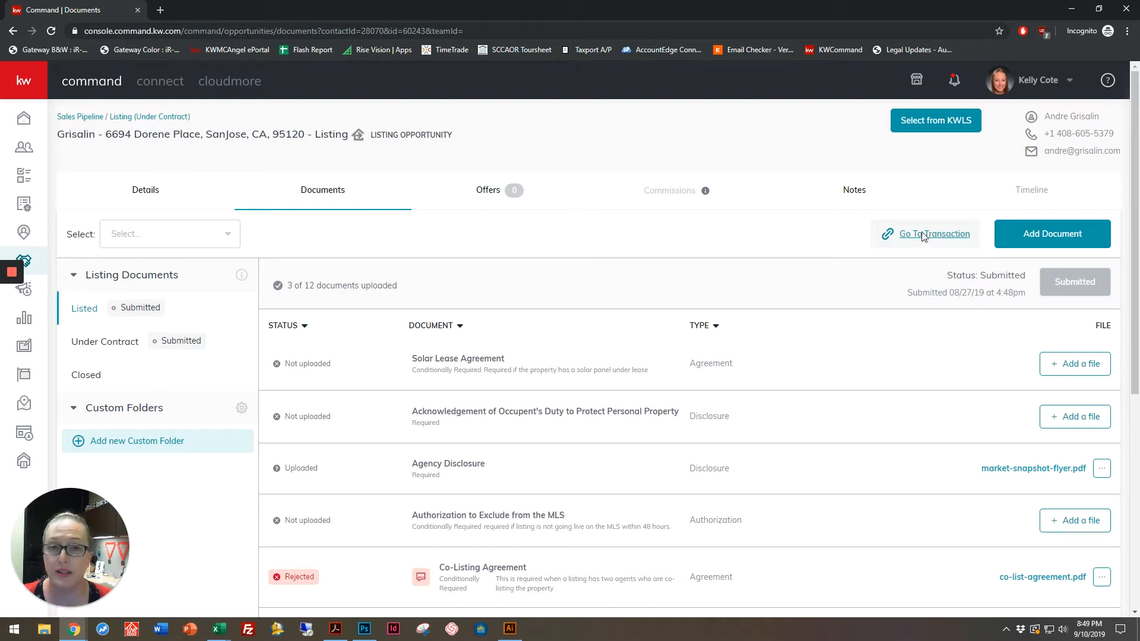
Step: Go to the linked Grisalin transaction room and list the add-document sources
left_click(934, 233)
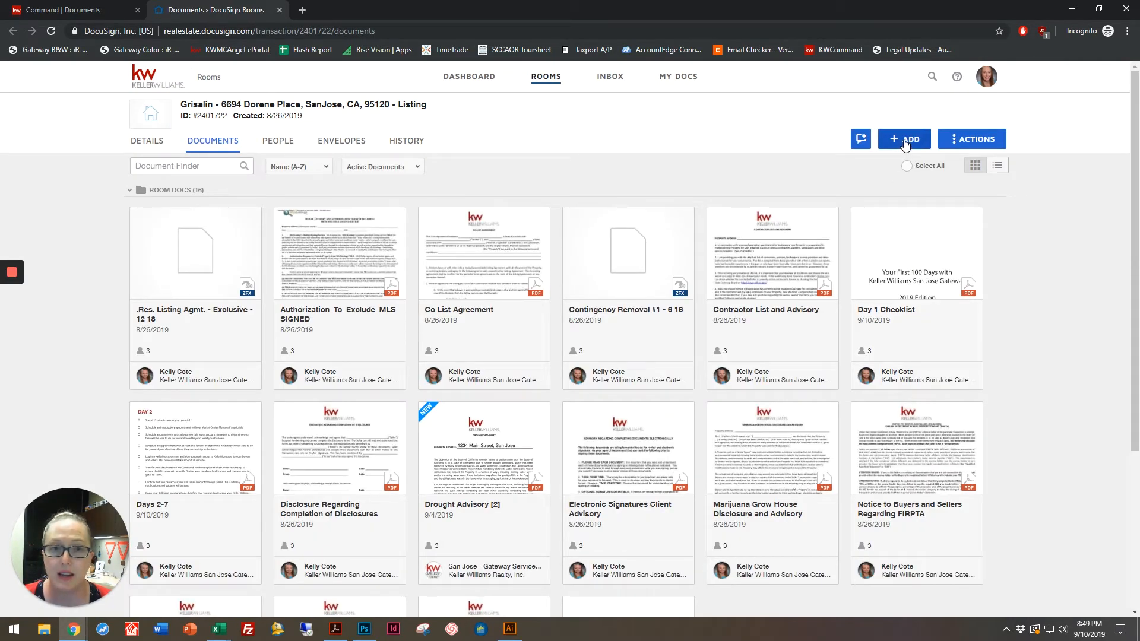
left_click(905, 139)
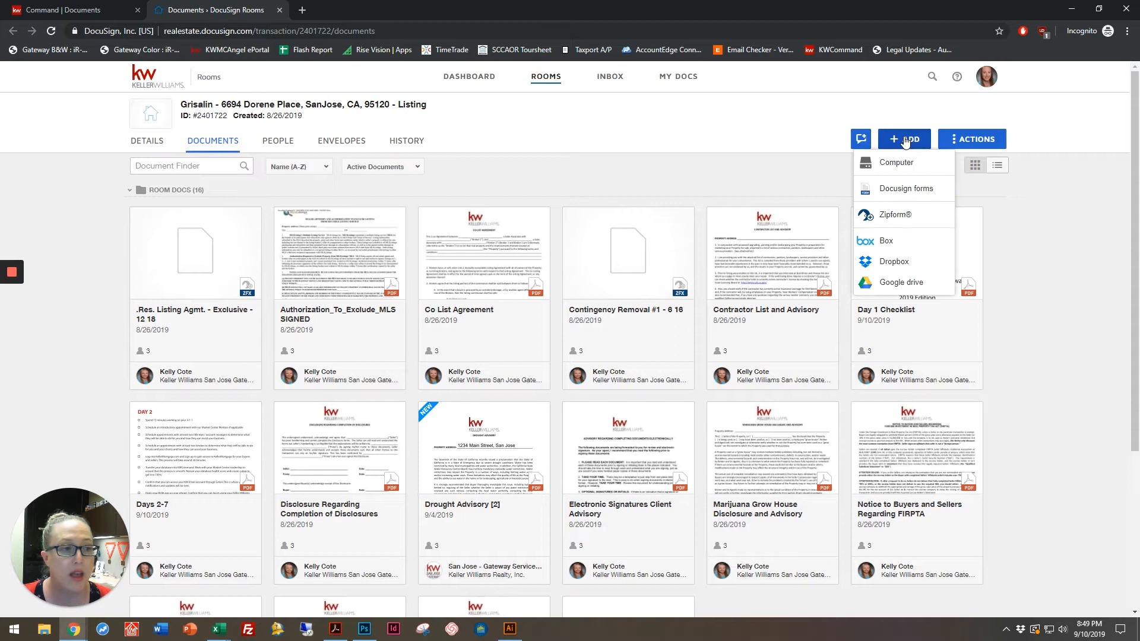
mouse_move(902, 165)
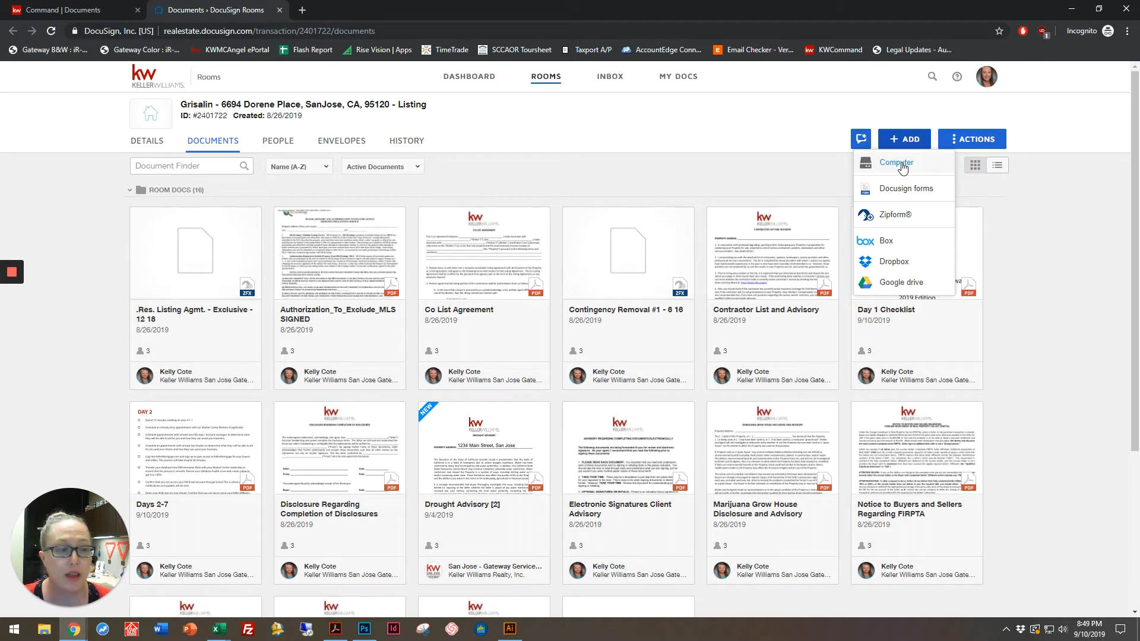
mouse_move(909, 193)
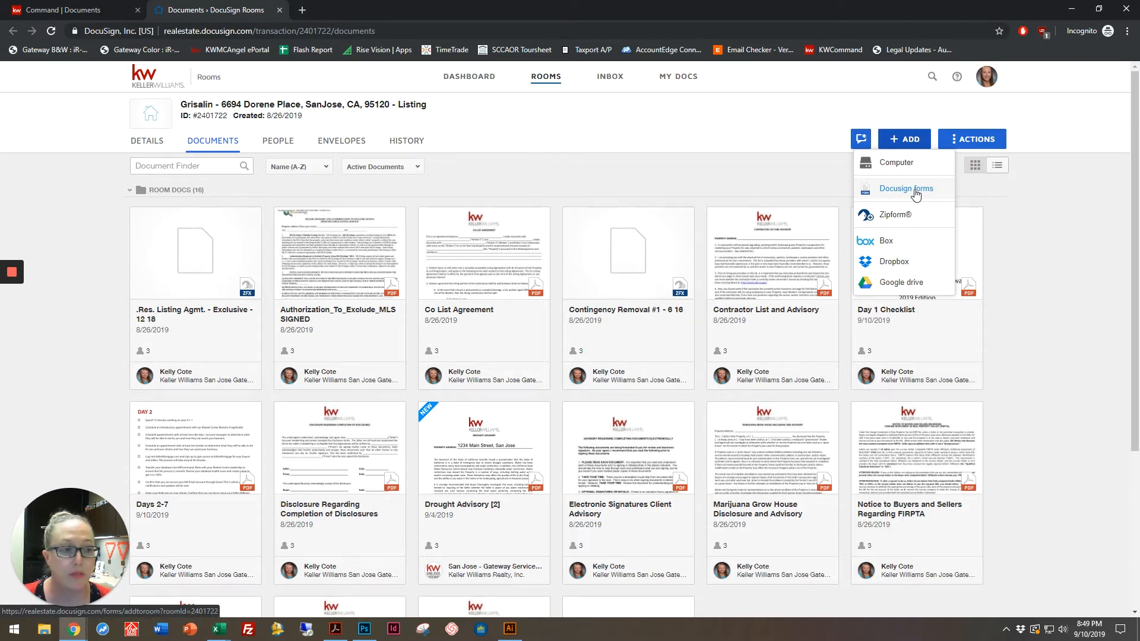
mouse_move(904, 215)
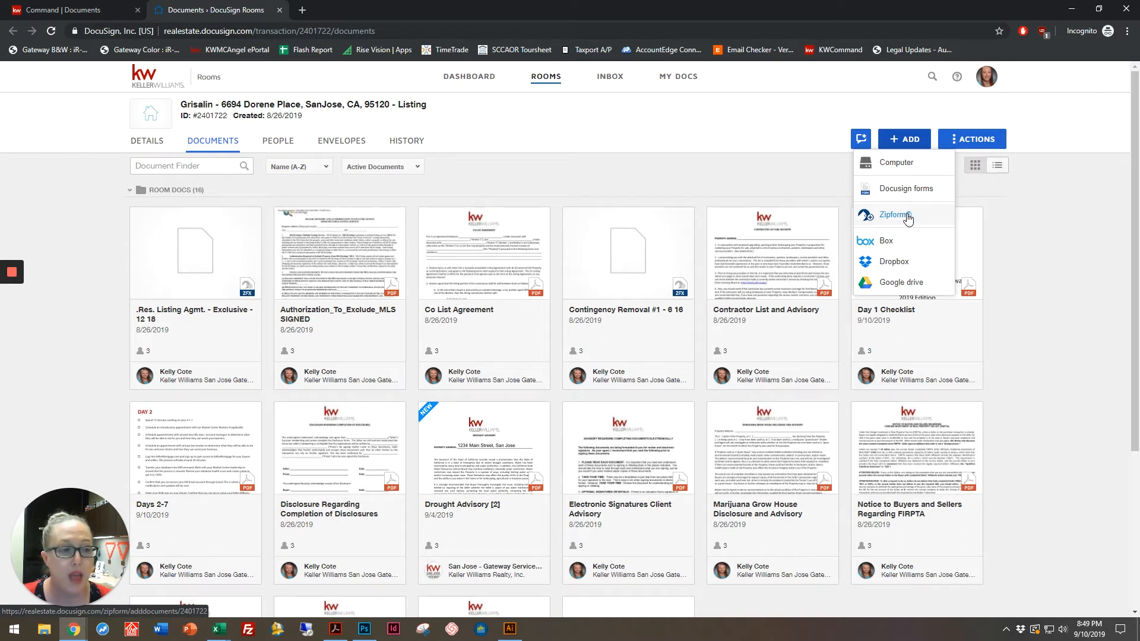
mouse_move(899, 266)
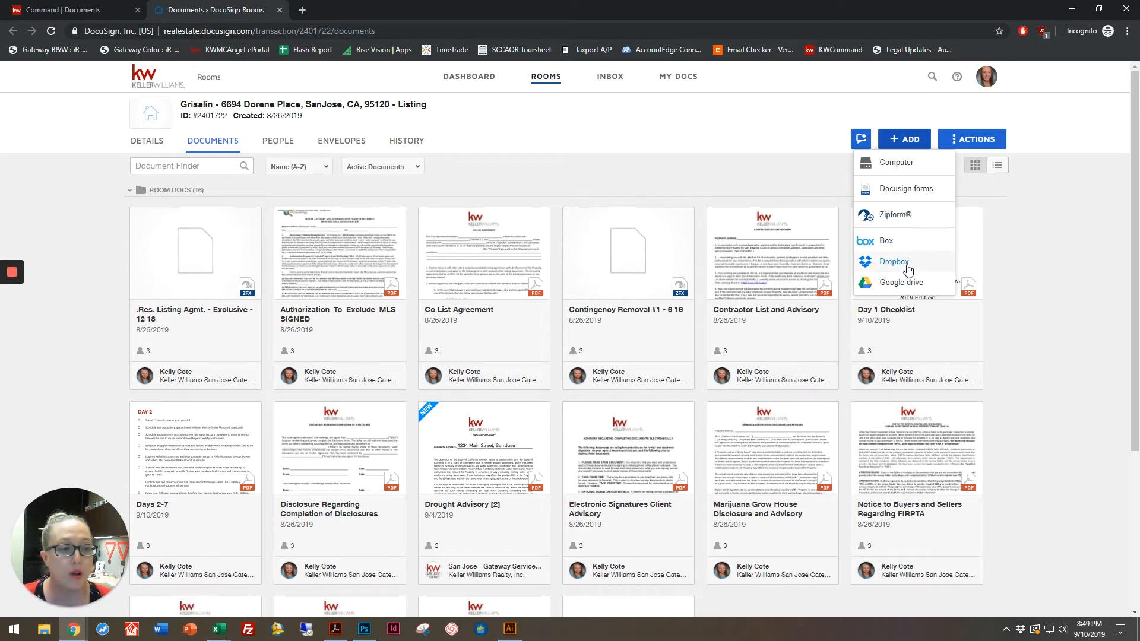
mouse_move(904, 251)
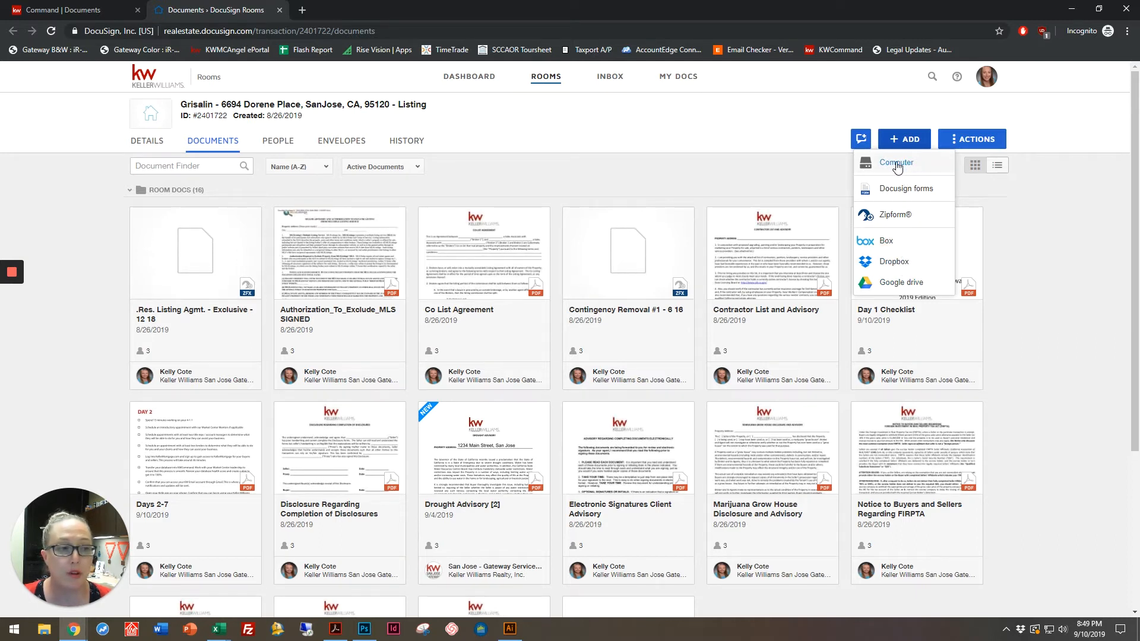
Step: Upload the TTT Advanced Workshop PDF from the computer to the Grisalin room
left_click(896, 163)
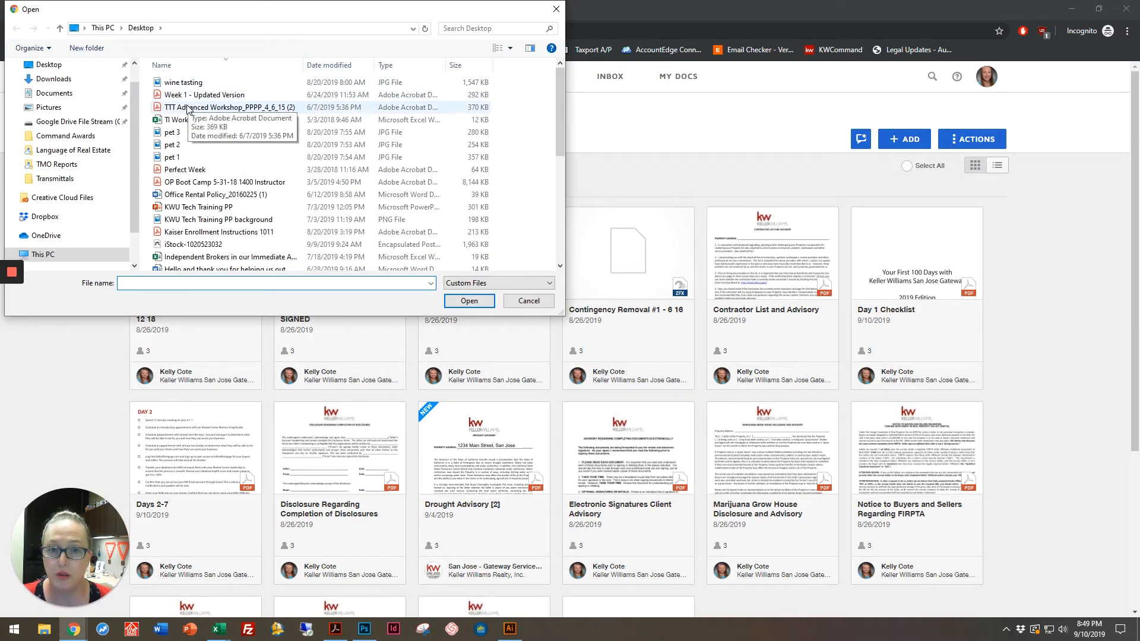
left_click(529, 301)
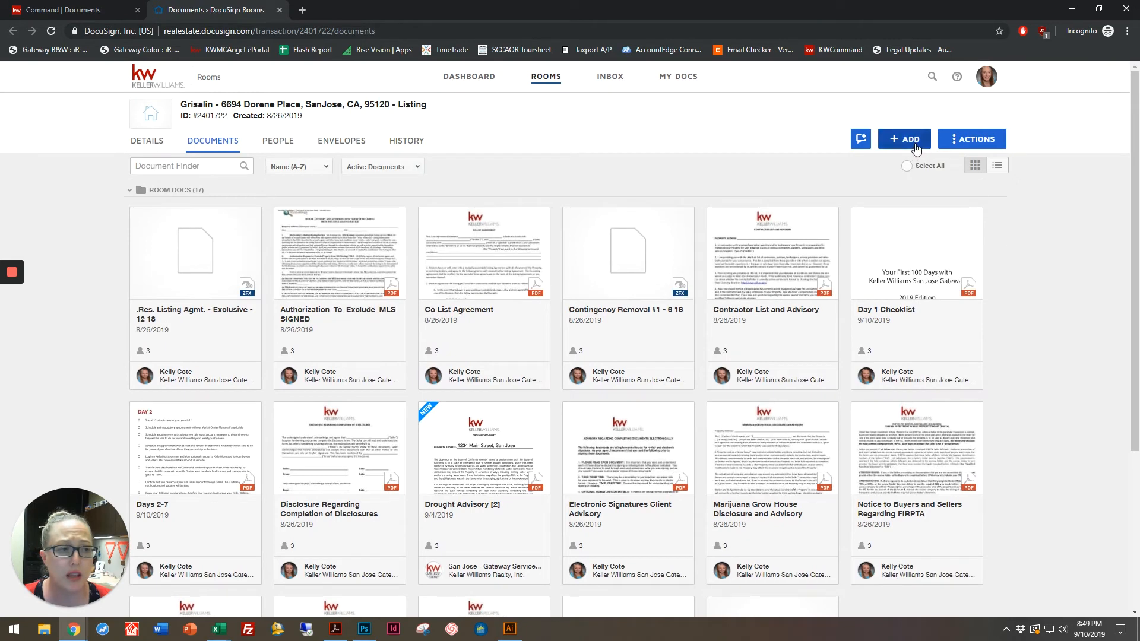
left_click(904, 138)
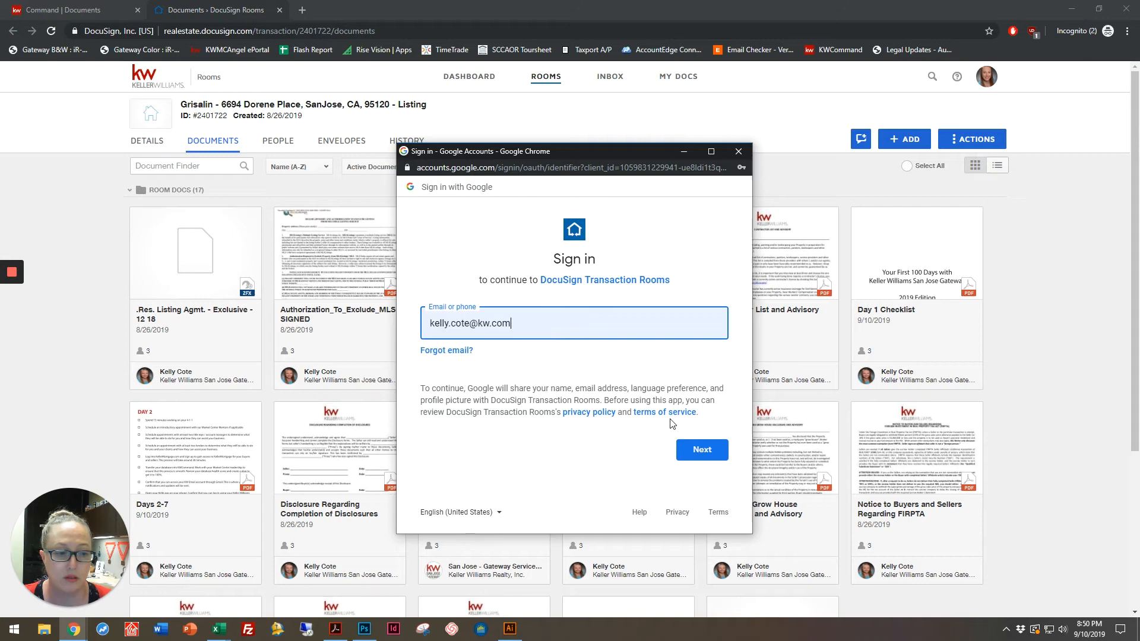
Step: Complete the Google email and password sign-in to reach the Google Drive file picker
left_click(702, 450)
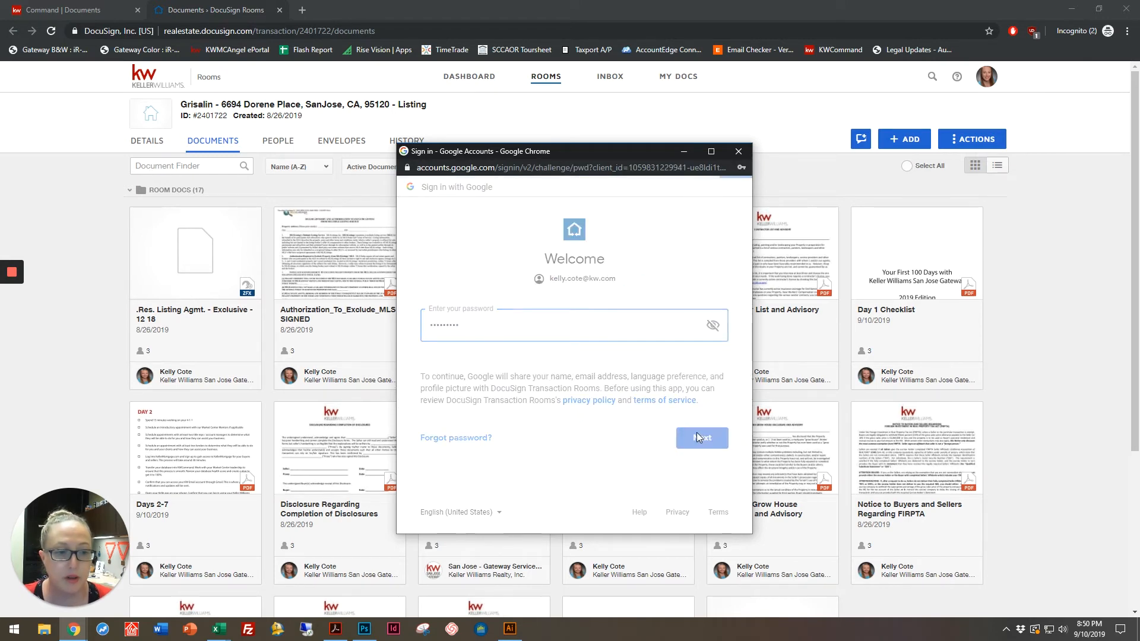
left_click(702, 438)
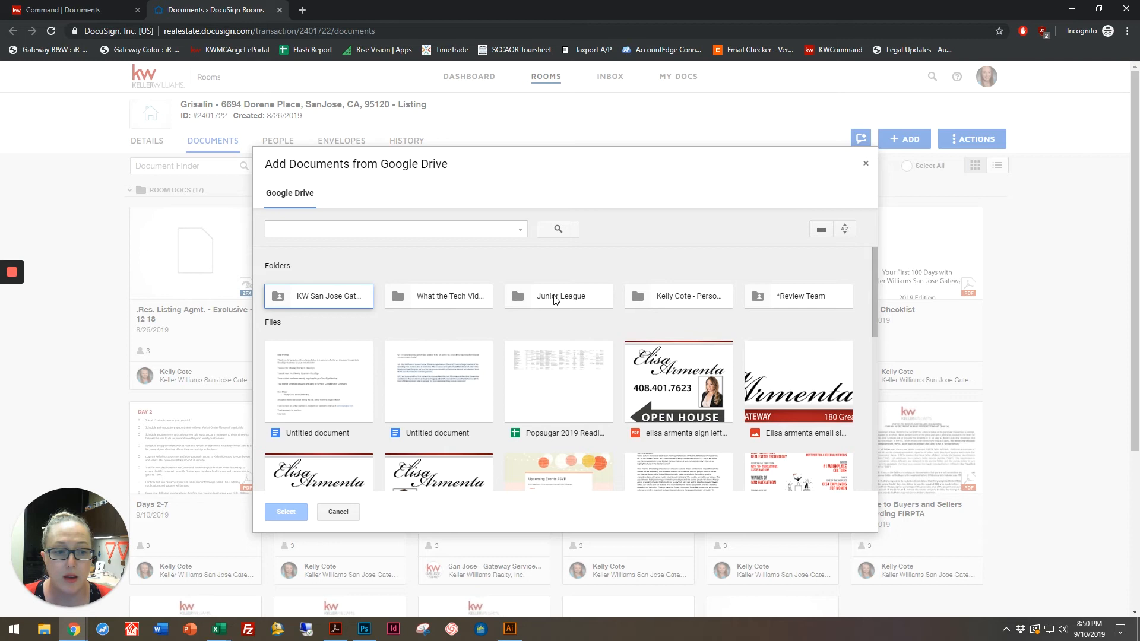
mouse_move(686, 296)
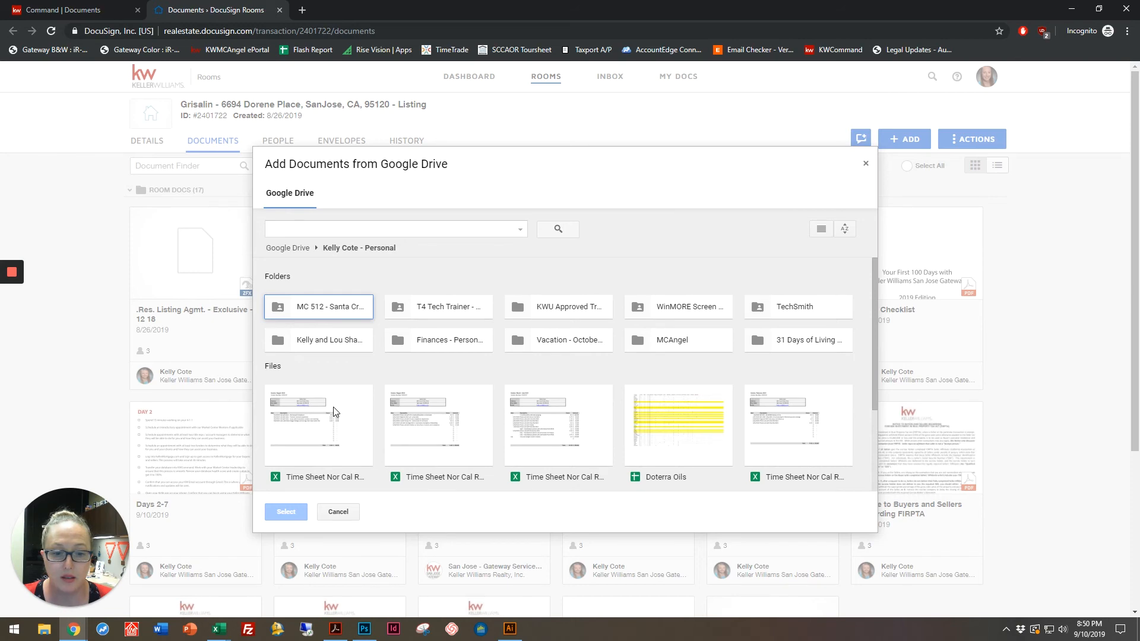
Step: Select the Disneyland Ultimate Packing List from Google Drive, bringing the room to 18 documents
left_click(558, 415)
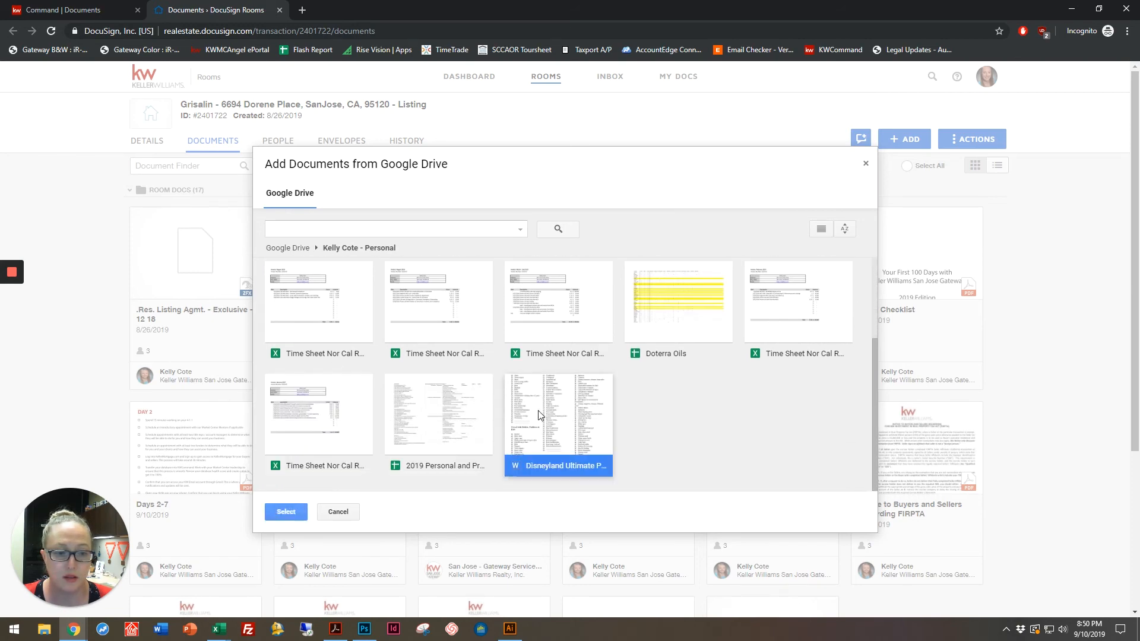
left_click(338, 512)
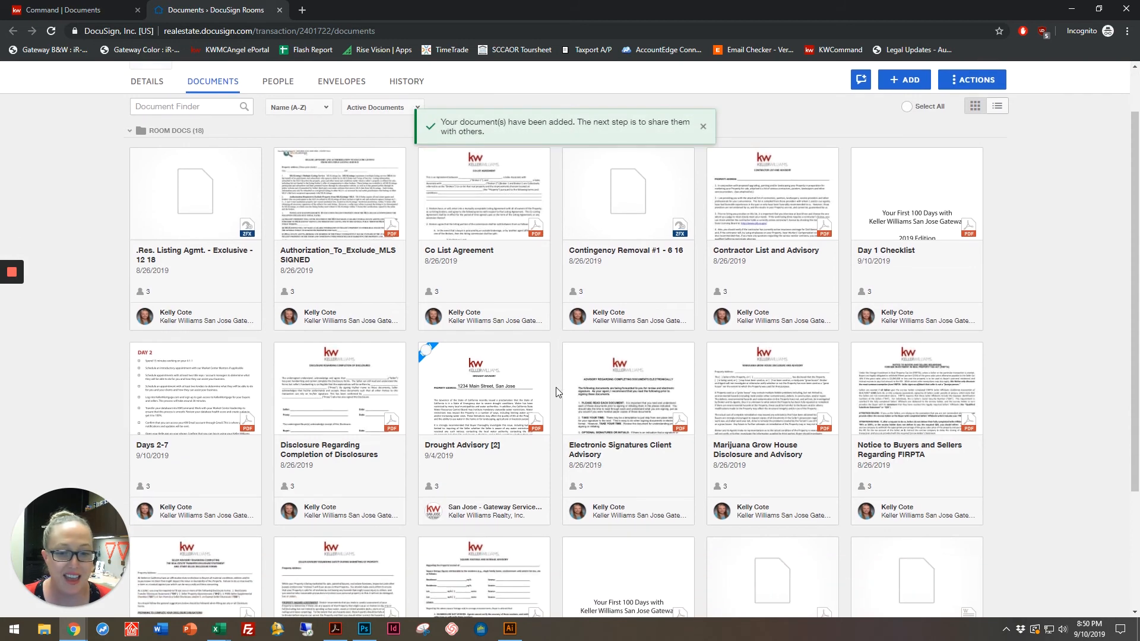
scroll("down", 3)
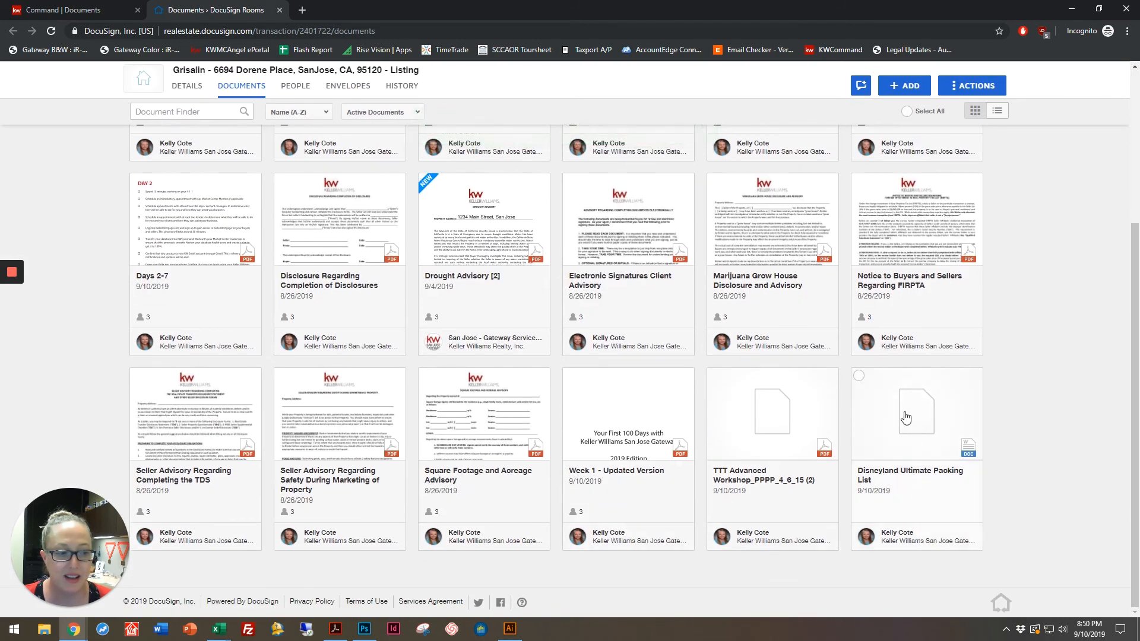